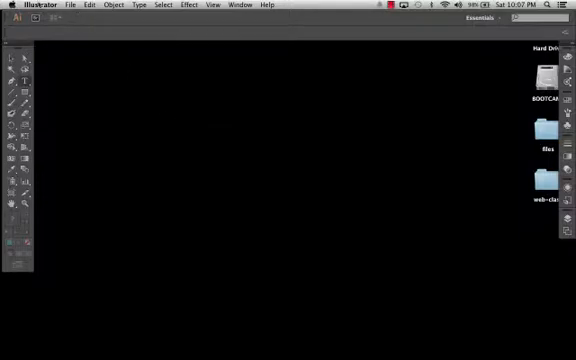
# Step: Create a new document with a wide, short banner-shaped artboard
pyautogui.click(71, 5)
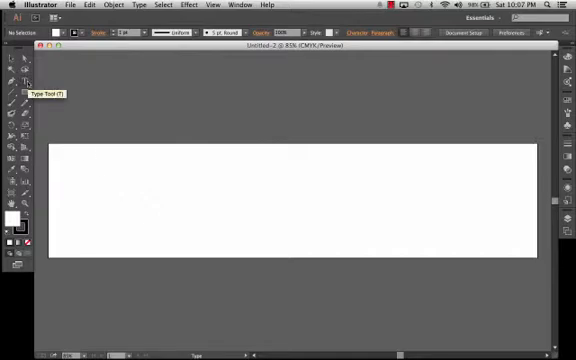
pyautogui.moveTo(118, 130)
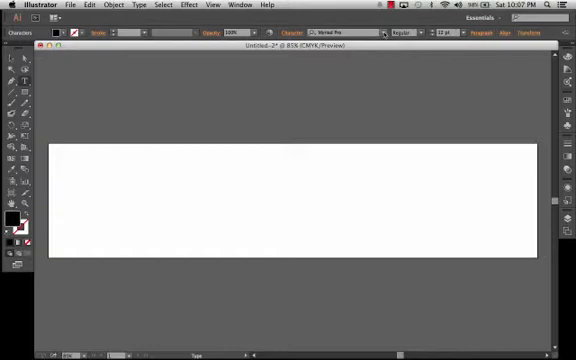
# Step: Type the headline text on the banner and enlarge it to 72 pt Myriad Pro
pyautogui.click(95, 186)
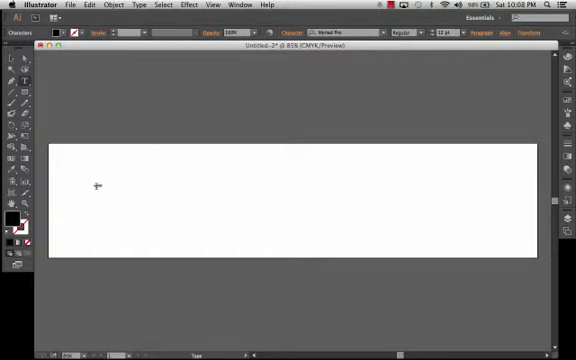
pyautogui.write('something related')
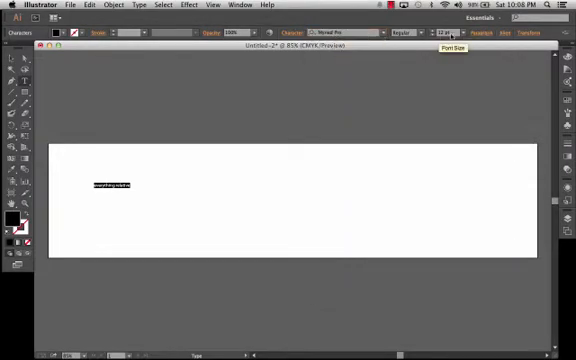
pyautogui.click(448, 33)
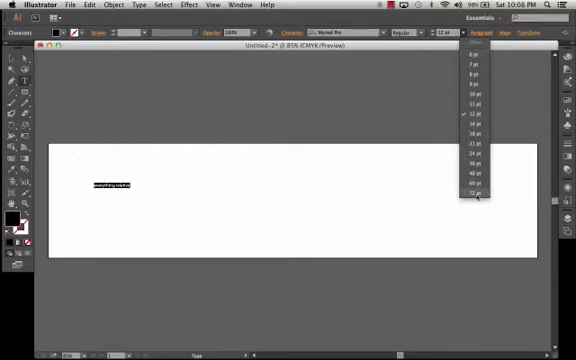
pyautogui.click(479, 207)
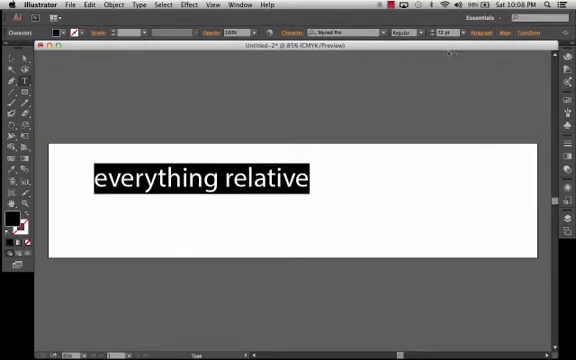
pyautogui.moveTo(448, 37)
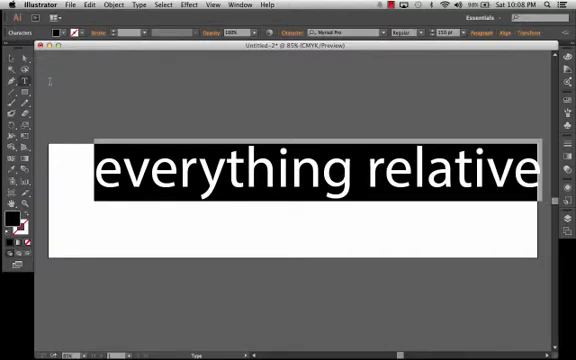
pyautogui.moveTo(14, 72)
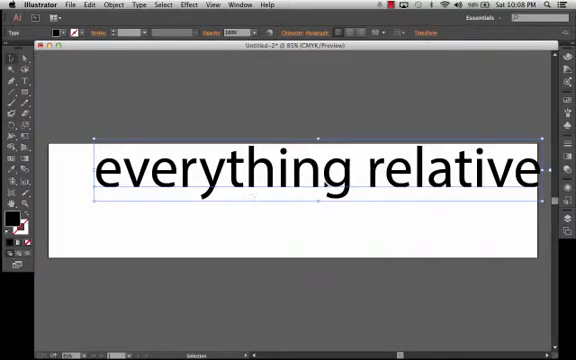
# Step: Drag the headline down so it sits fully inside the artboard and reselect it
pyautogui.moveTo(300, 175); pyautogui.dragTo(300, 210)
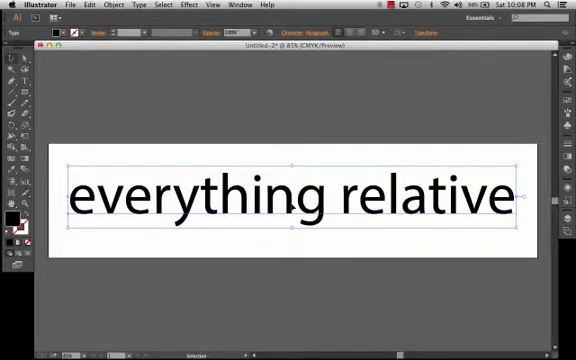
pyautogui.click(288, 300)
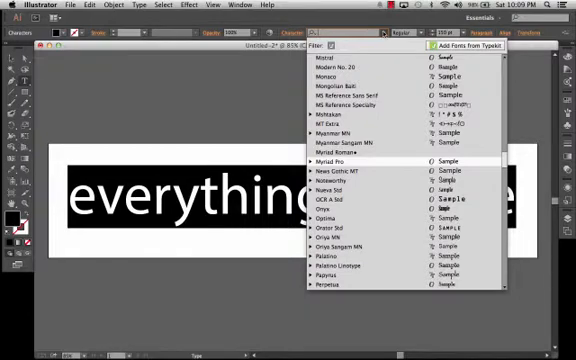
# Step: Switch the headline's font to Lao Sangam MN from the font list
pyautogui.scroll(-3)
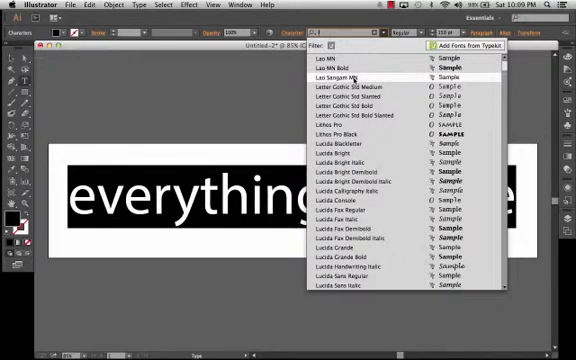
pyautogui.click(331, 77)
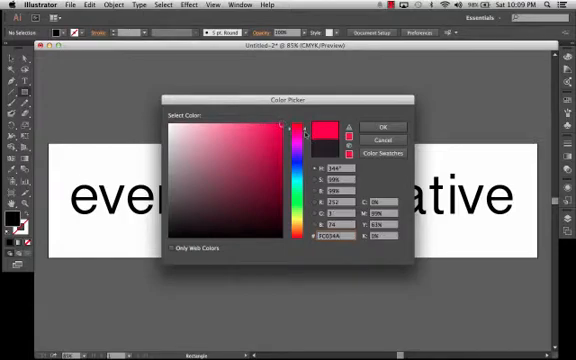
# Step: Pick a bright orange fill colour in the Color Picker for the upcoming block
pyautogui.click(283, 120)
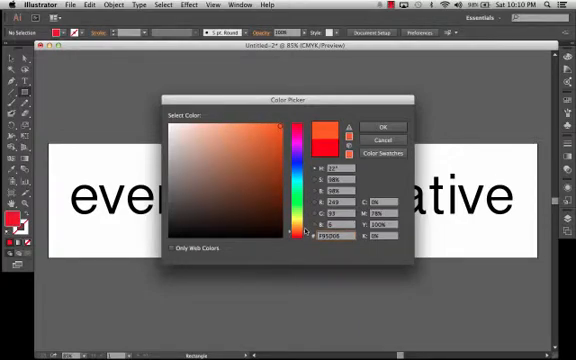
pyautogui.click(376, 125)
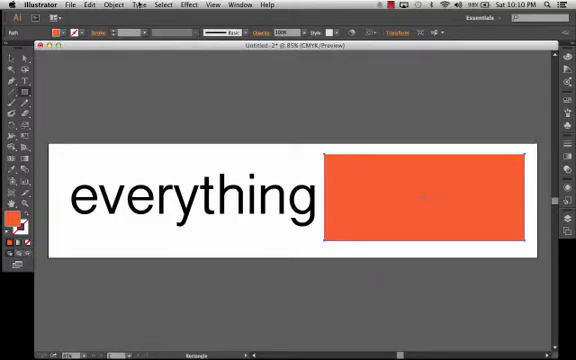
# Step: Bring up the Object arrange commands for the orange rectangle covering 'relative'
pyautogui.click(110, 5)
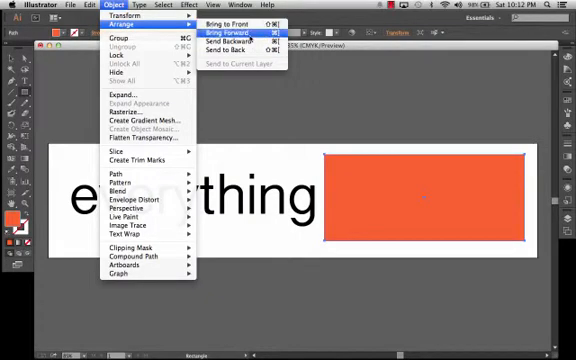
# Step: Send the orange block behind the text so 'relative' shows, then reselect and nudge it
pyautogui.click(236, 17)
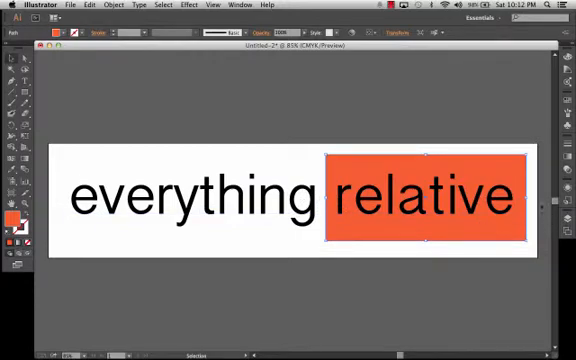
pyautogui.moveTo(464, 258)
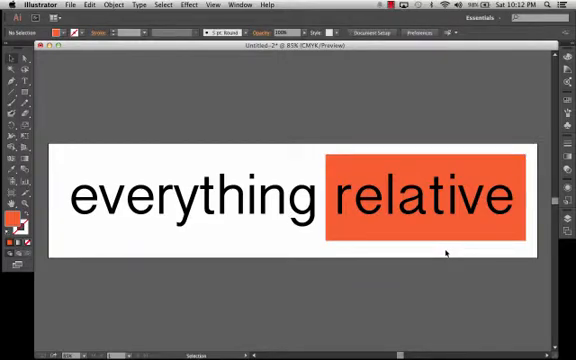
pyautogui.click(423, 197)
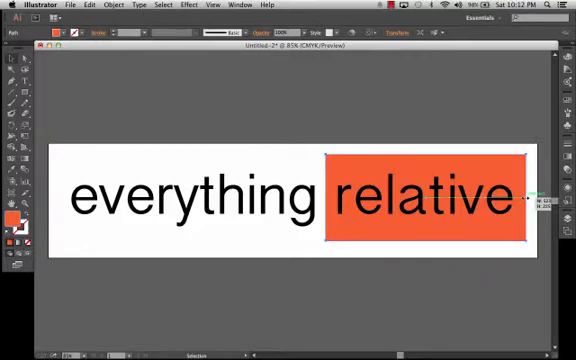
pyautogui.click(455, 250)
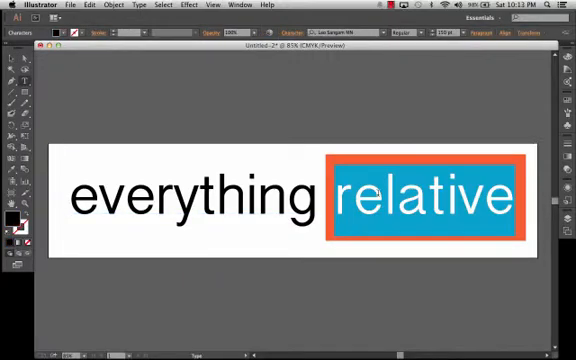
pyautogui.moveTo(326, 103)
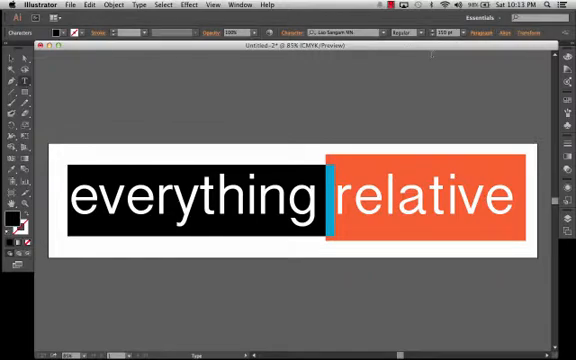
pyautogui.moveTo(52, 43)
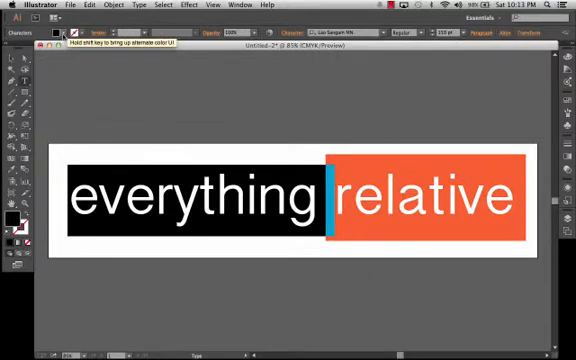
# Step: Recolour the word 'everything' blue via the Fill swatch Color Picker
pyautogui.click(52, 42)
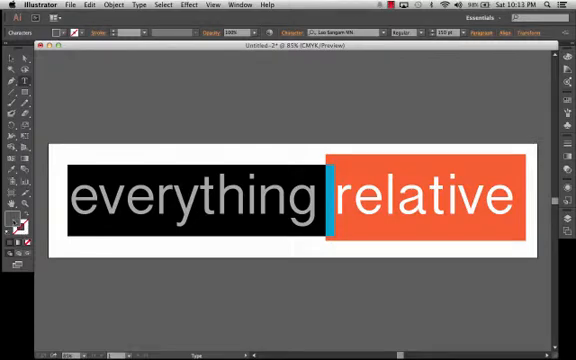
pyautogui.doubleClick(13, 222)
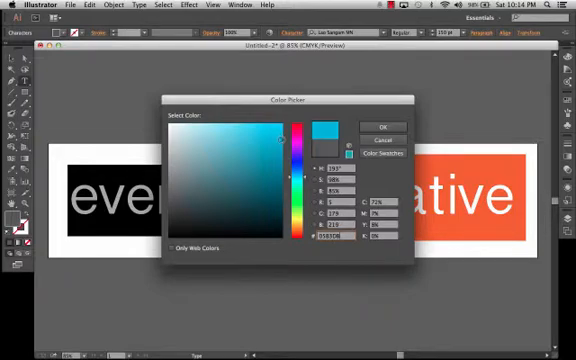
pyautogui.click(378, 127)
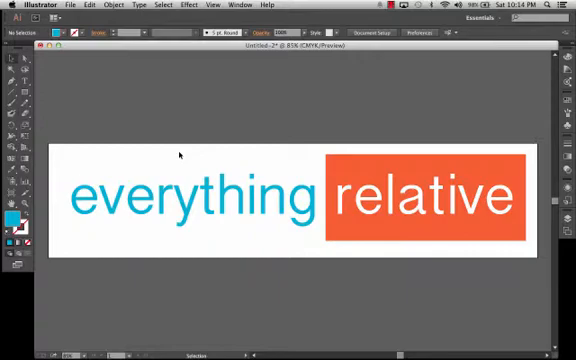
pyautogui.moveTo(349, 249)
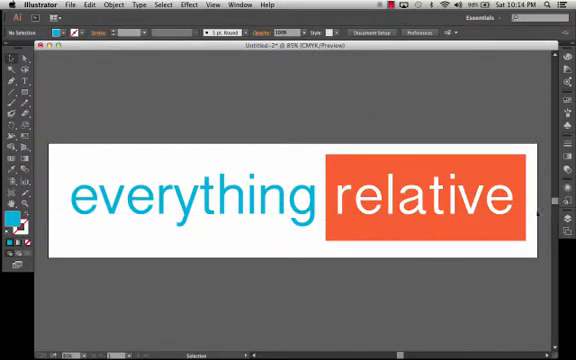
pyautogui.moveTo(533, 206)
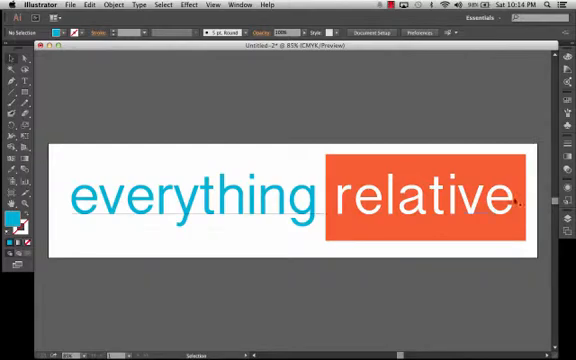
pyautogui.moveTo(22, 87)
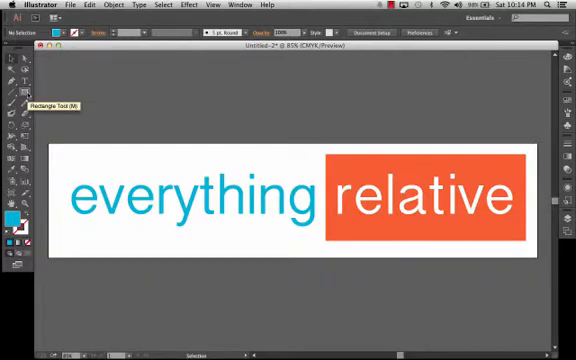
# Step: Draw a blue circle with the Ellipse tool and move it over the start of 'everything'
pyautogui.click(22, 73)
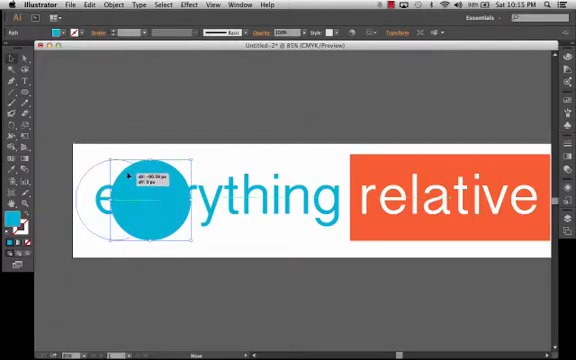
pyautogui.moveTo(145, 200); pyautogui.dragTo(115, 200)
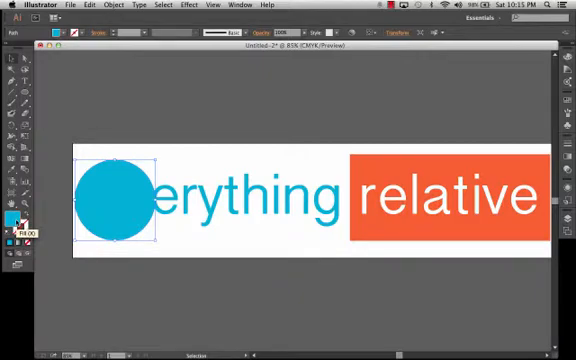
# Step: Recolour the circle green and send it behind the 'everything' text
pyautogui.doubleClick(14, 222)
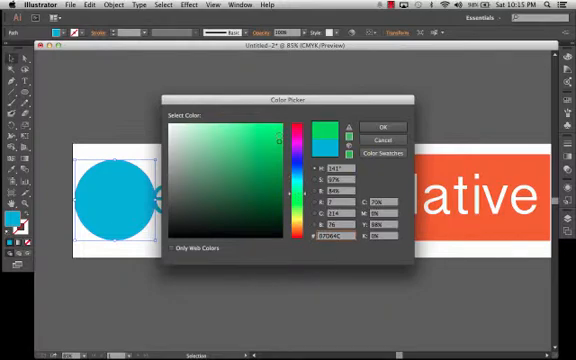
pyautogui.click(379, 124)
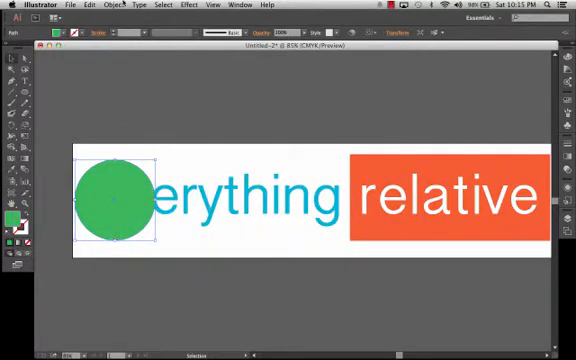
pyautogui.click(120, 5)
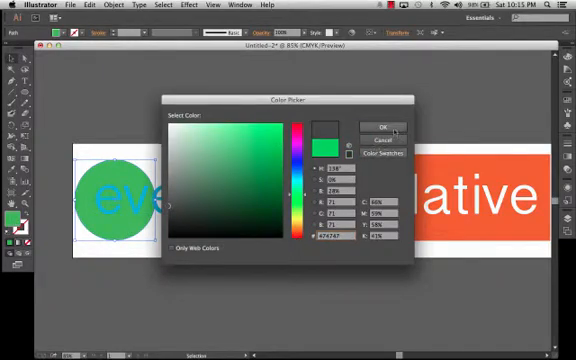
pyautogui.click(378, 127)
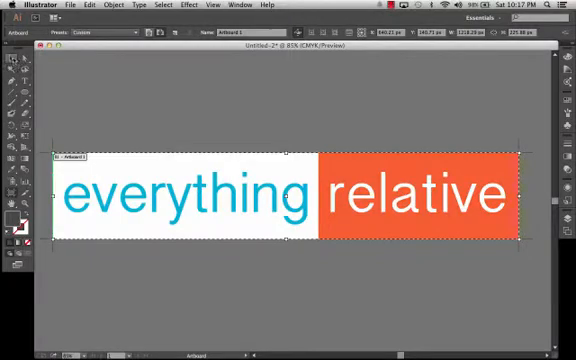
# Step: Finish fitting the artboard snugly around the 'everything relative' banner
pyautogui.click(340, 270)
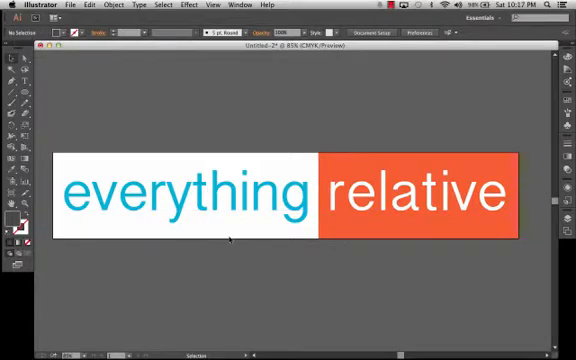
pyautogui.moveTo(248, 275)
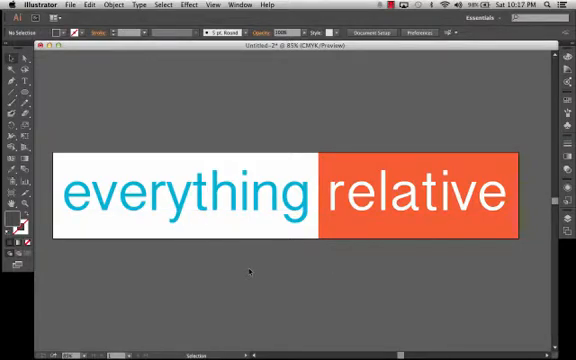
# Step: Save the banner into the images folder as SVG, naming it 'a.svg', accepting the SVG options
pyautogui.click(72, 5)
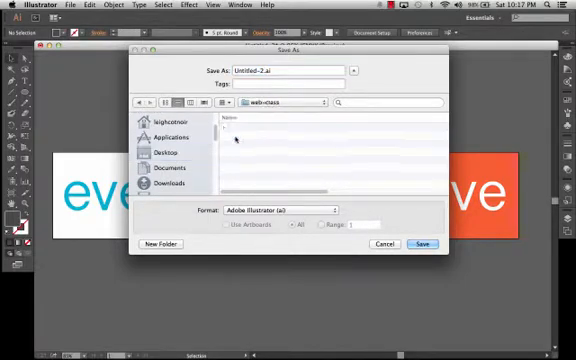
pyautogui.click(285, 102)
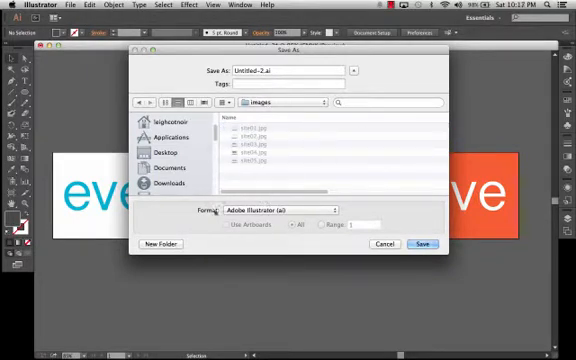
pyautogui.click(283, 210)
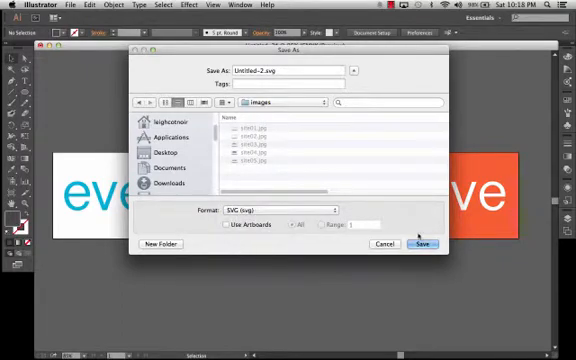
pyautogui.click(290, 71)
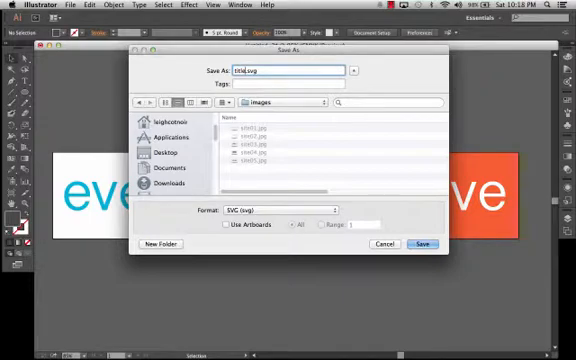
pyautogui.write('a.svg')
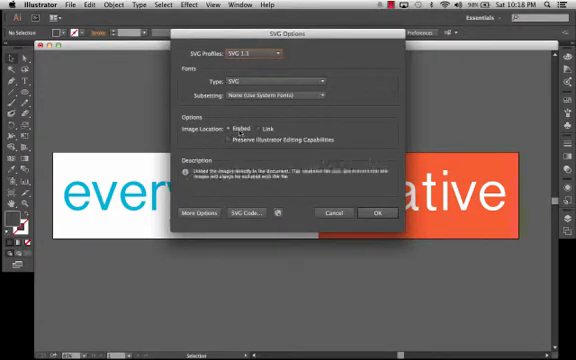
pyautogui.click(377, 213)
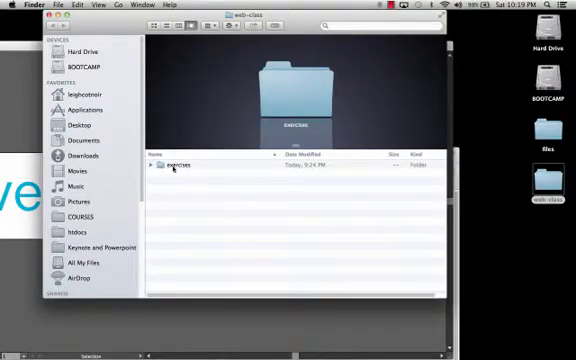
# Step: Enter the exercises folder inside web-class, revealing its images folder
pyautogui.doubleClick(171, 164)
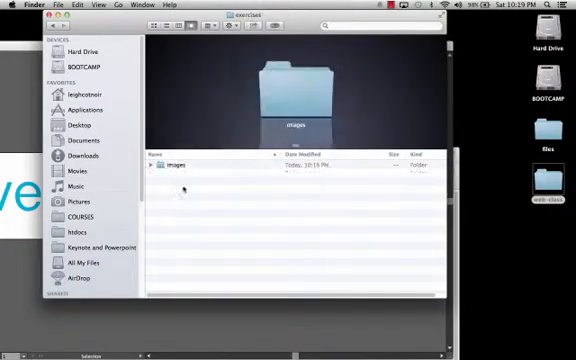